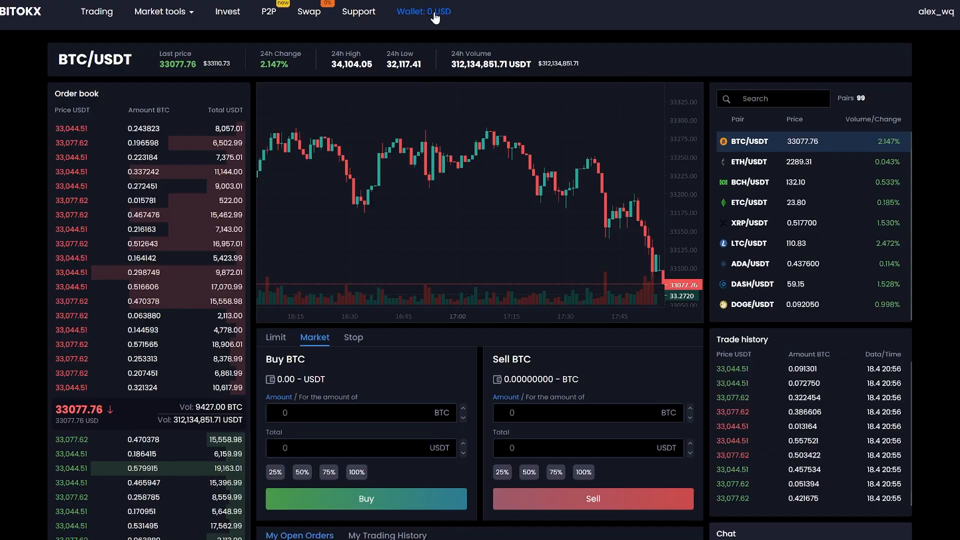
# - Copy the wallet's Bitcoin deposit address and paste it into Binance's BTC withdrawal address field
pyautogui.click(422, 11)
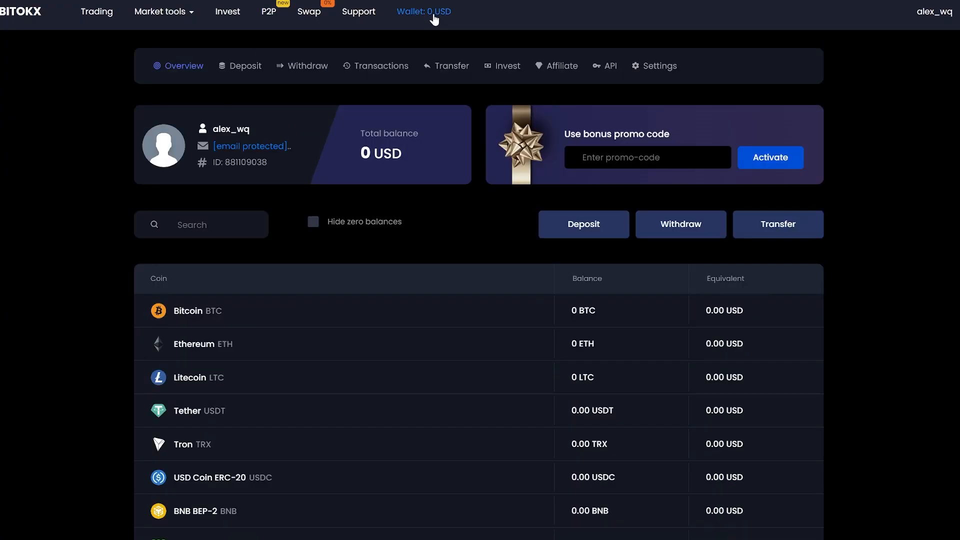
pyautogui.moveTo(582, 223)
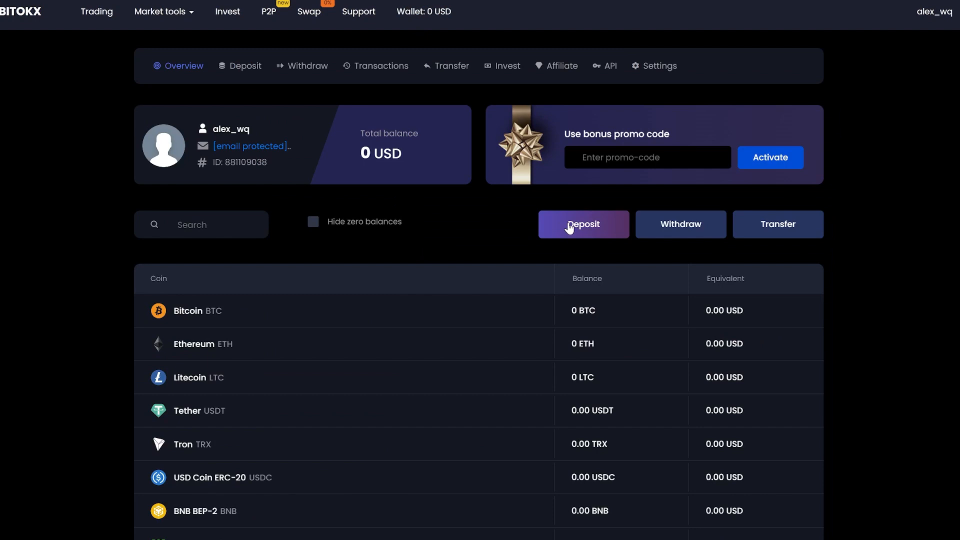
pyautogui.click(582, 224)
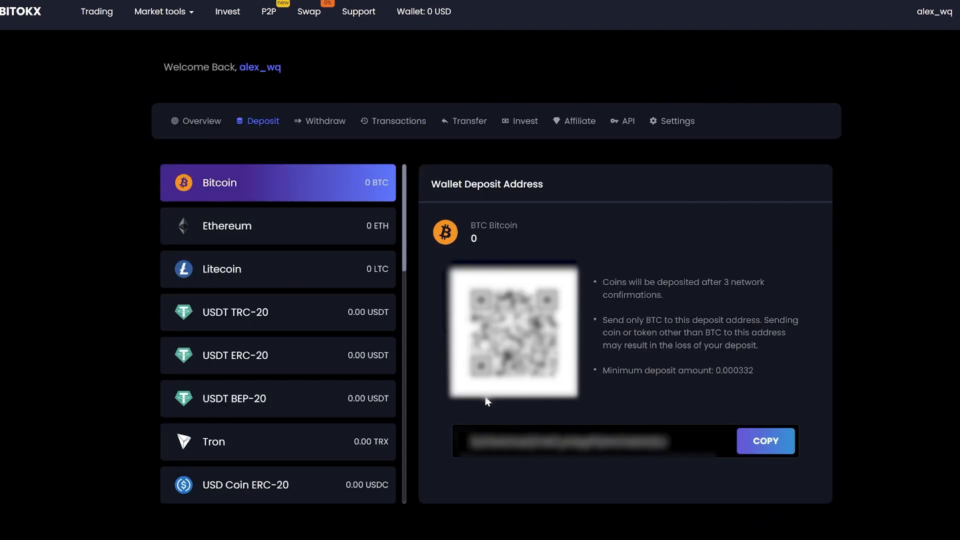
pyautogui.click(765, 441)
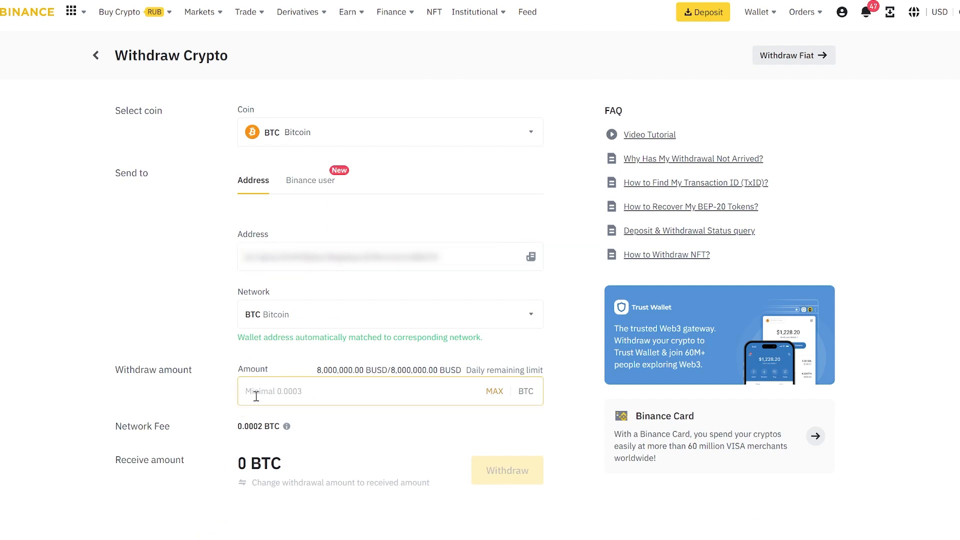
pyautogui.write('0')
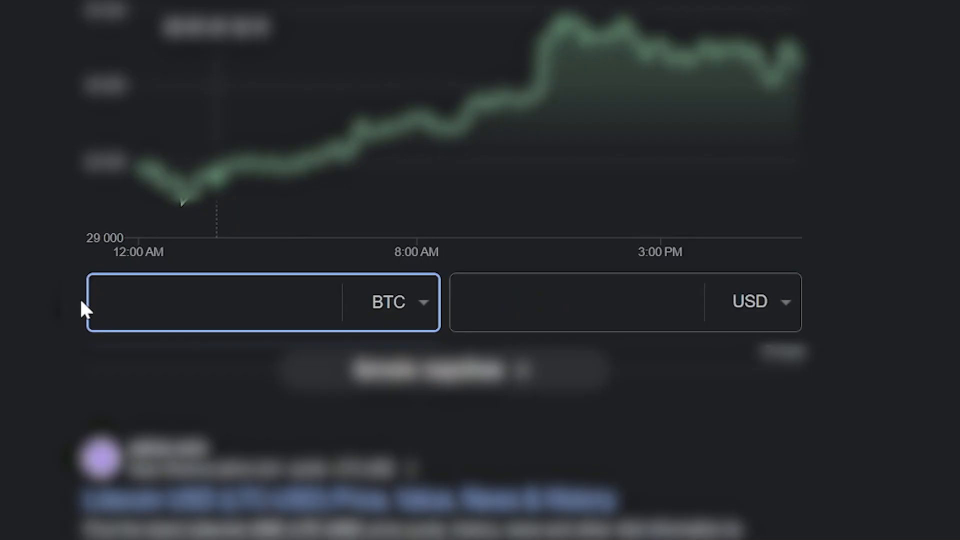
# - Enter the bitcoin amount into Google's BTC to USD converter to check its dollar value
pyautogui.write('0.')
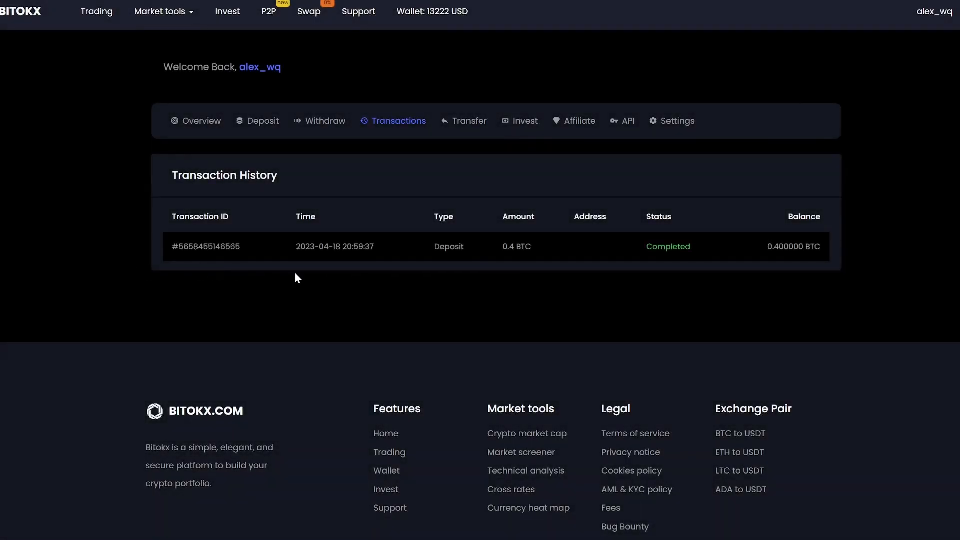
pyautogui.moveTo(557, 278)
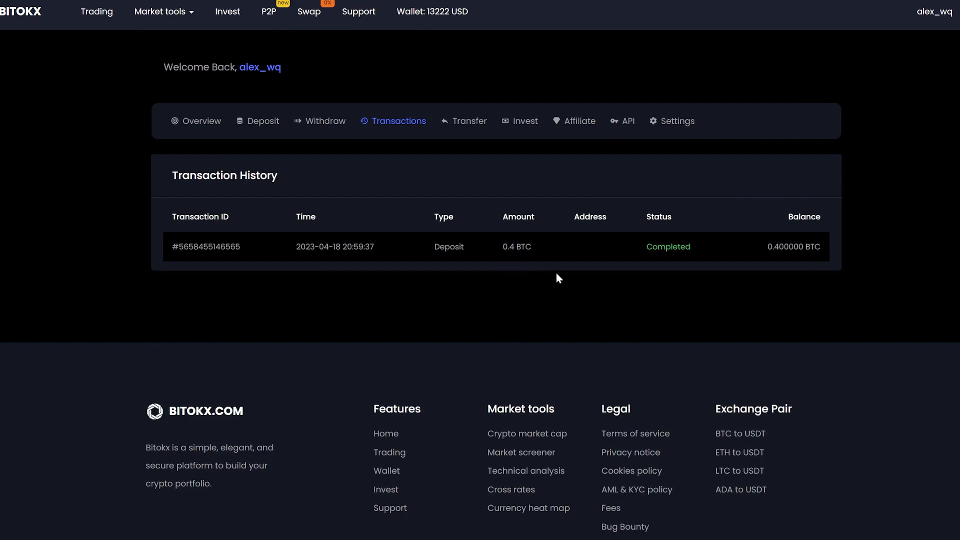
pyautogui.moveTo(427, 31)
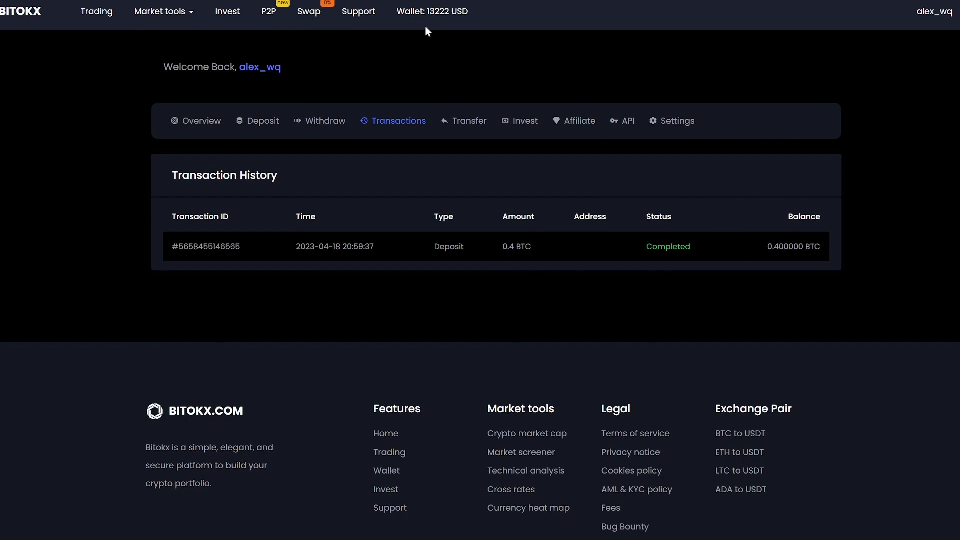
pyautogui.moveTo(445, 29)
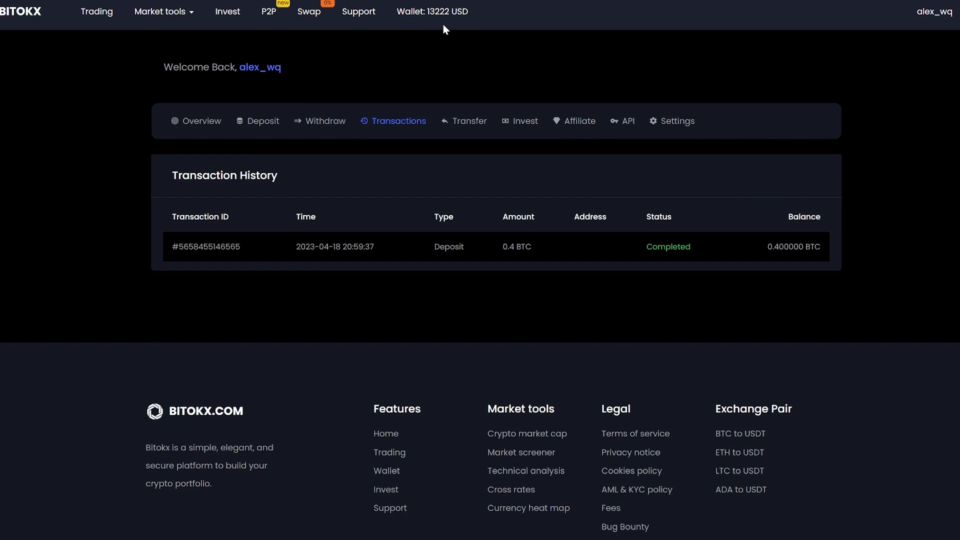
pyautogui.moveTo(66, 54)
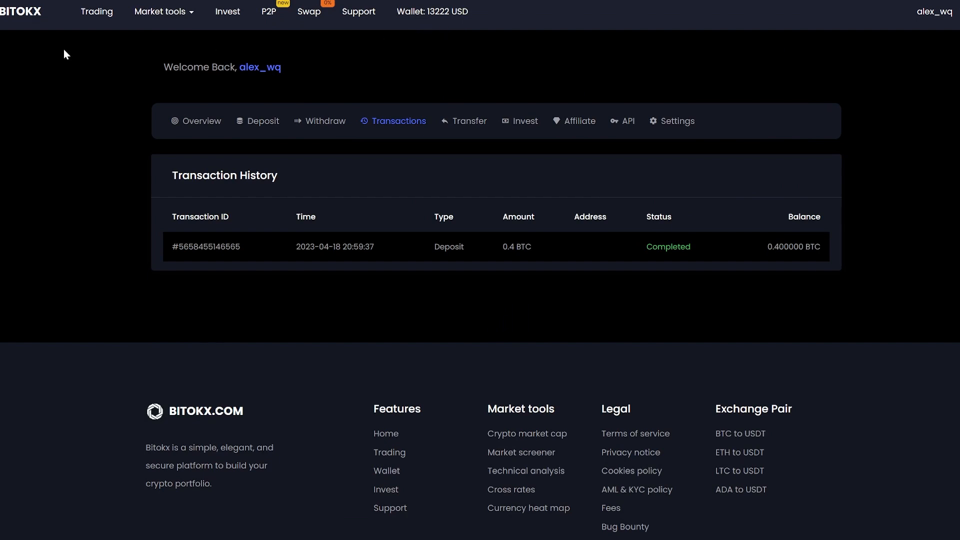
pyautogui.moveTo(96, 11)
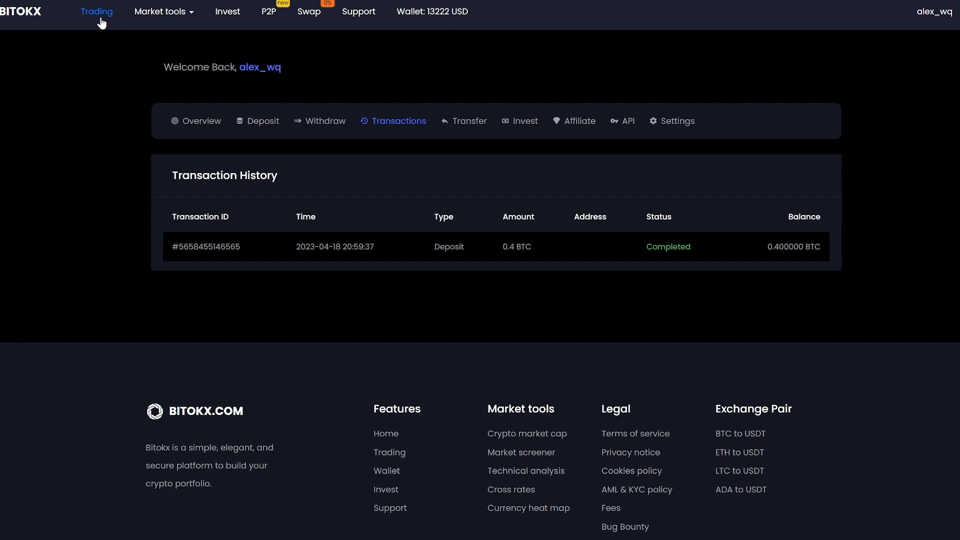
# - Market-sell 100% of the 0.4 BTC balance on the BTC/USDT pair
pyautogui.click(96, 11)
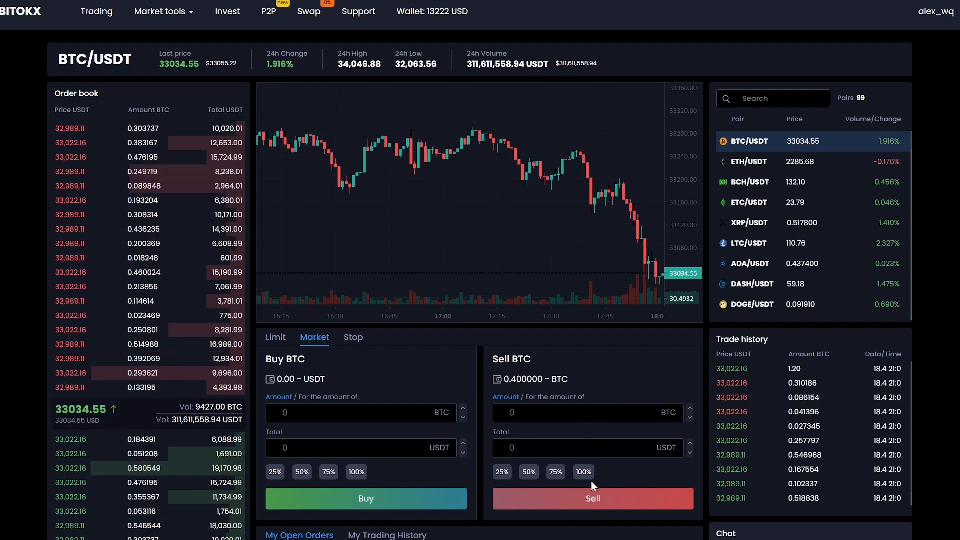
pyautogui.click(582, 472)
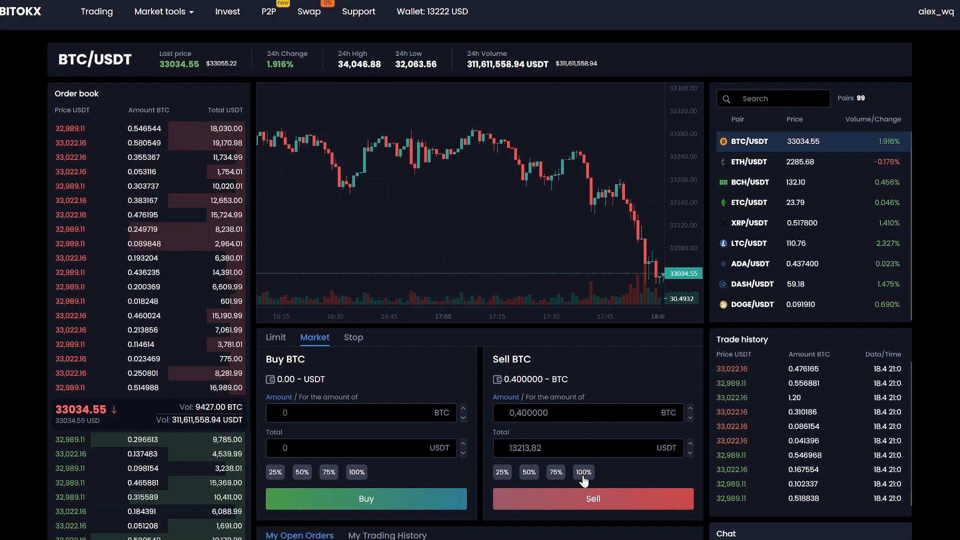
pyautogui.click(591, 498)
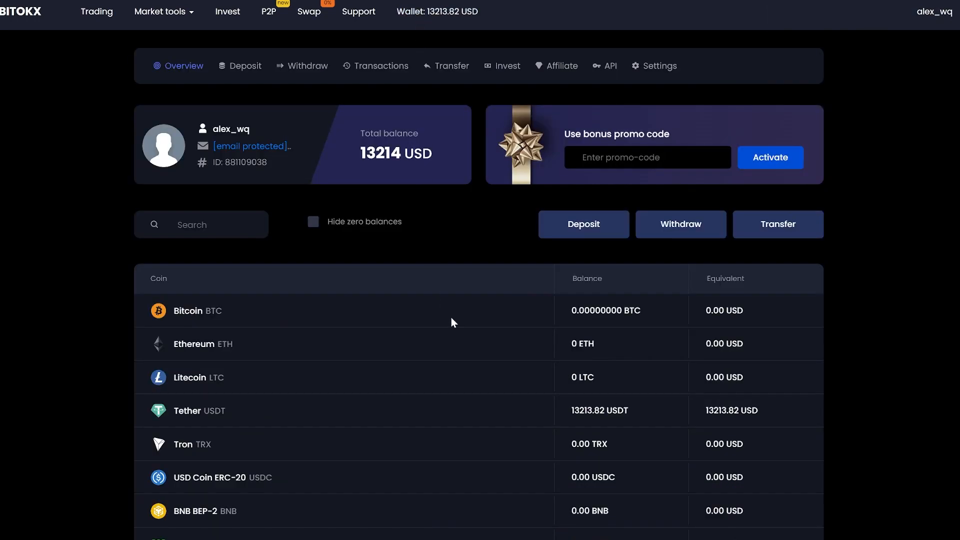
pyautogui.moveTo(590, 426)
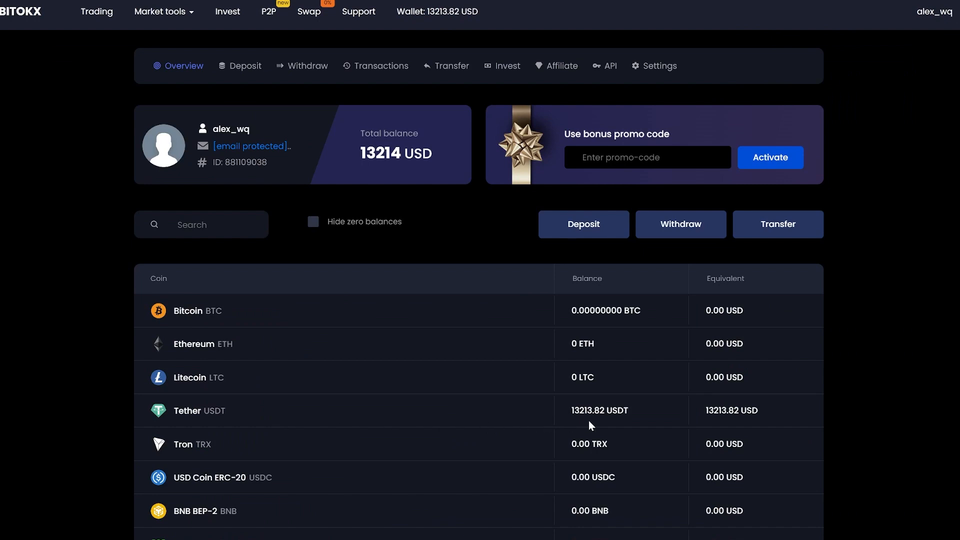
pyautogui.moveTo(746, 427)
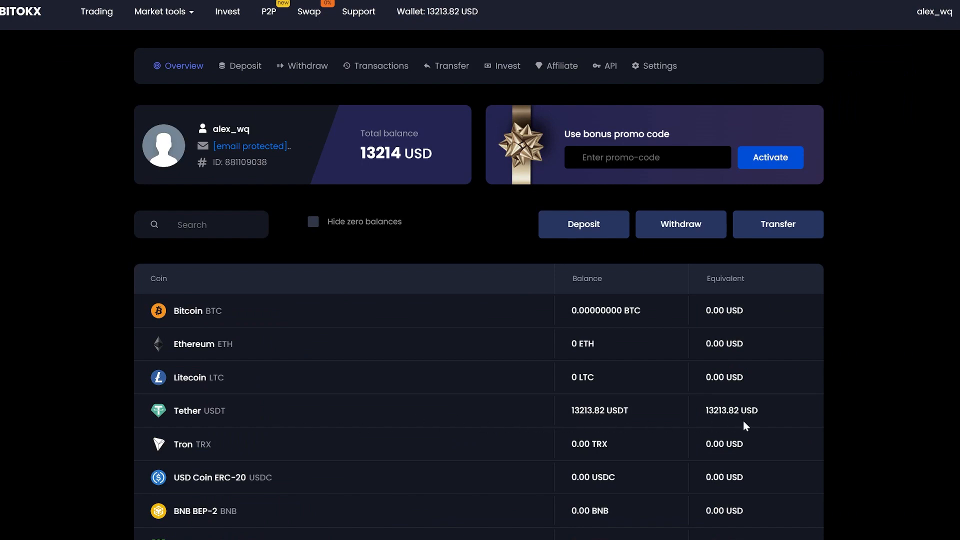
# - Withdraw 13213 USDT over TRC-20 to the Binance address, leaving the withdrawal pending
pyautogui.click(301, 66)
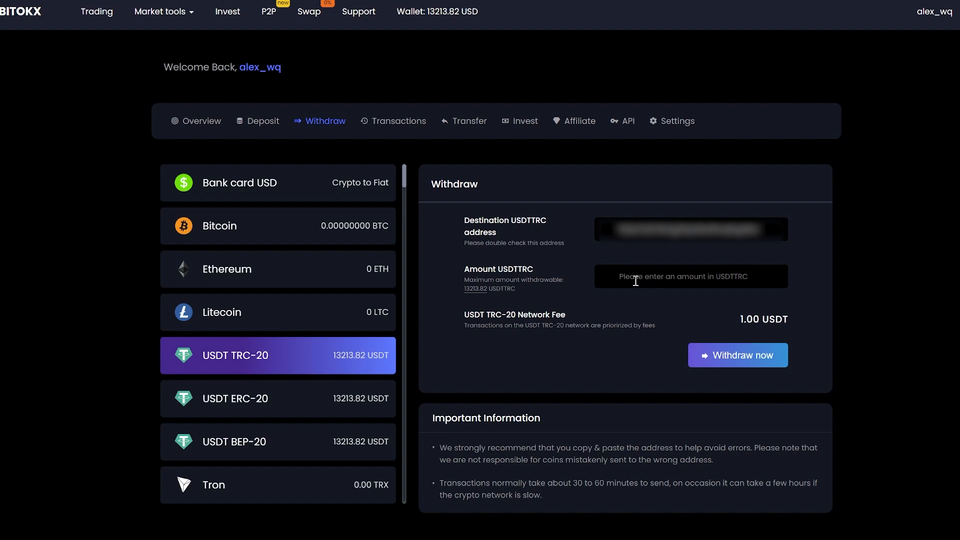
pyautogui.write('13215')
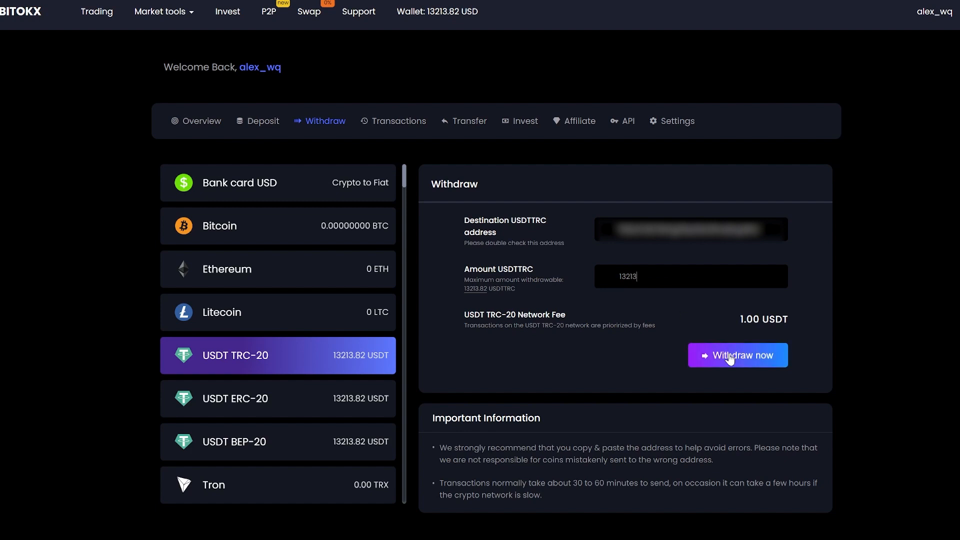
pyautogui.click(737, 355)
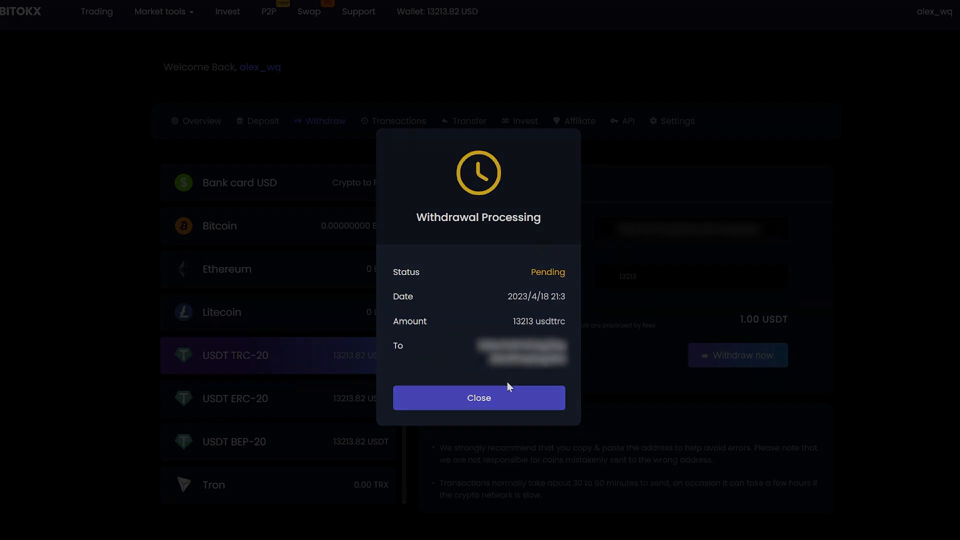
pyautogui.click(479, 397)
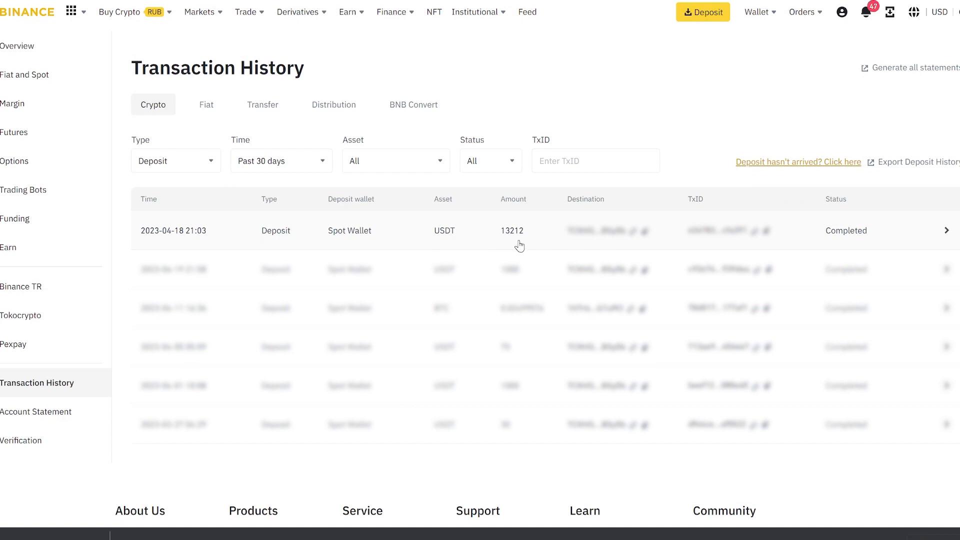
pyautogui.moveTo(522, 246)
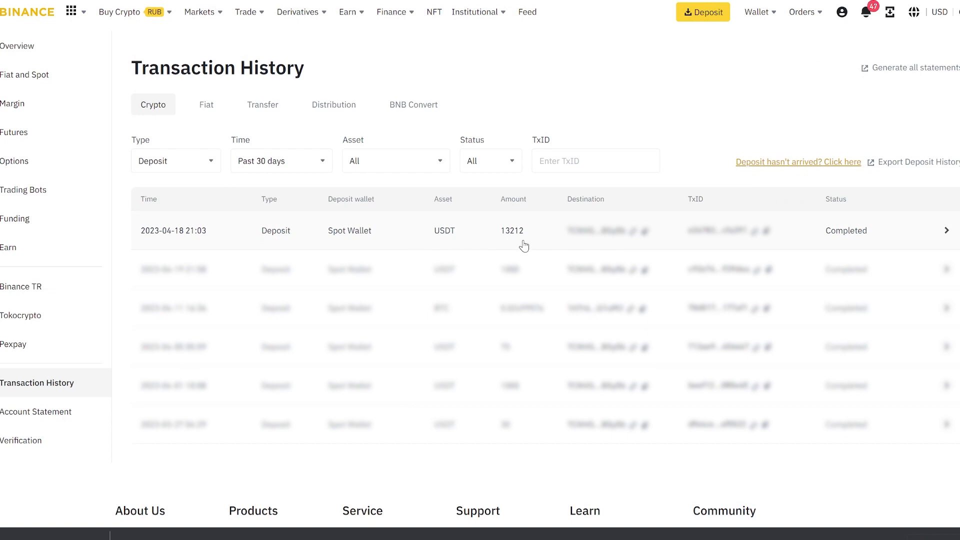